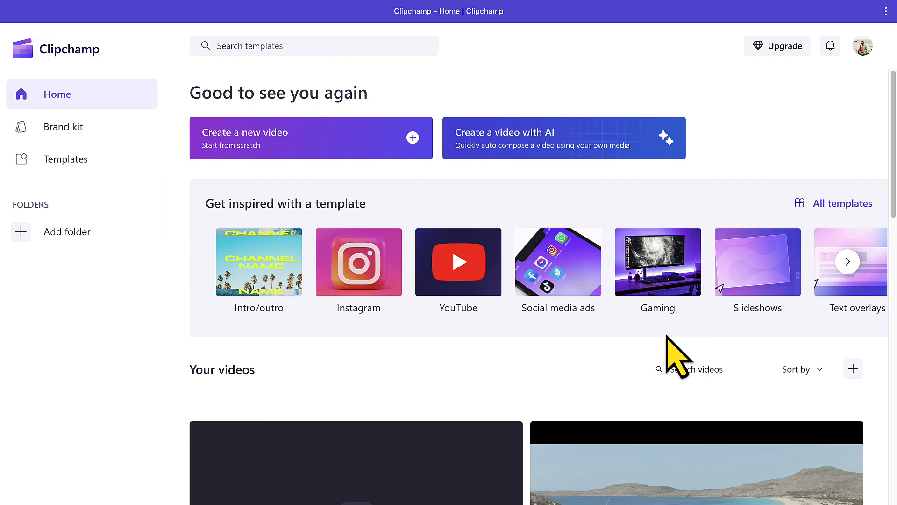
mouse_move(280, 166)
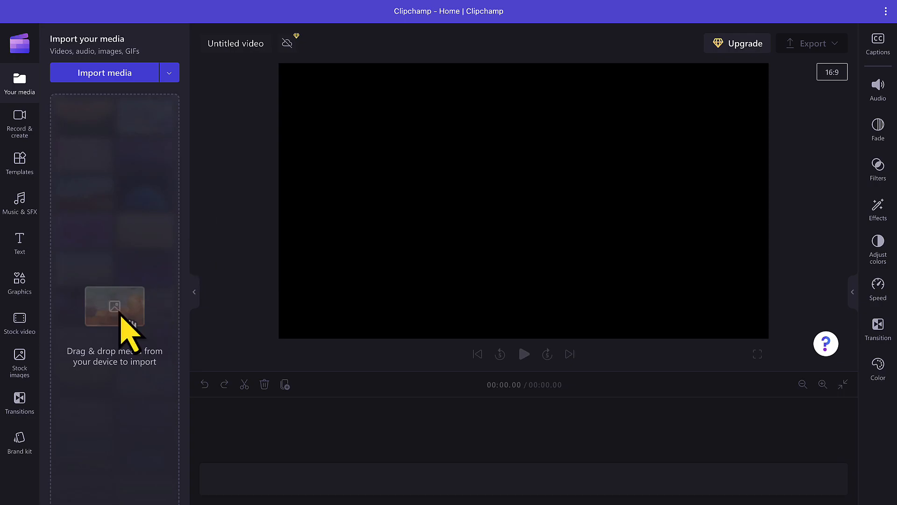
left_click(19, 325)
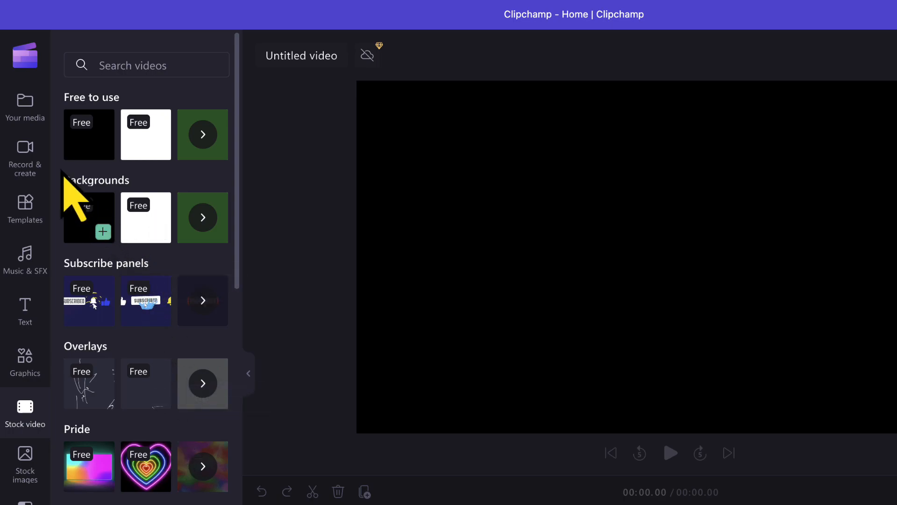
left_click(24, 108)
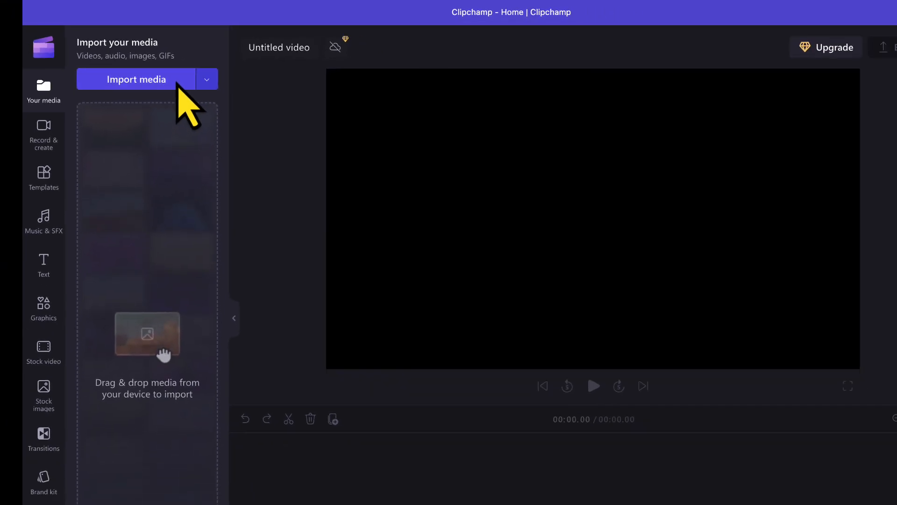
Step: Import the beach-153167.mp4 video from the computer into Your media
left_click(136, 78)
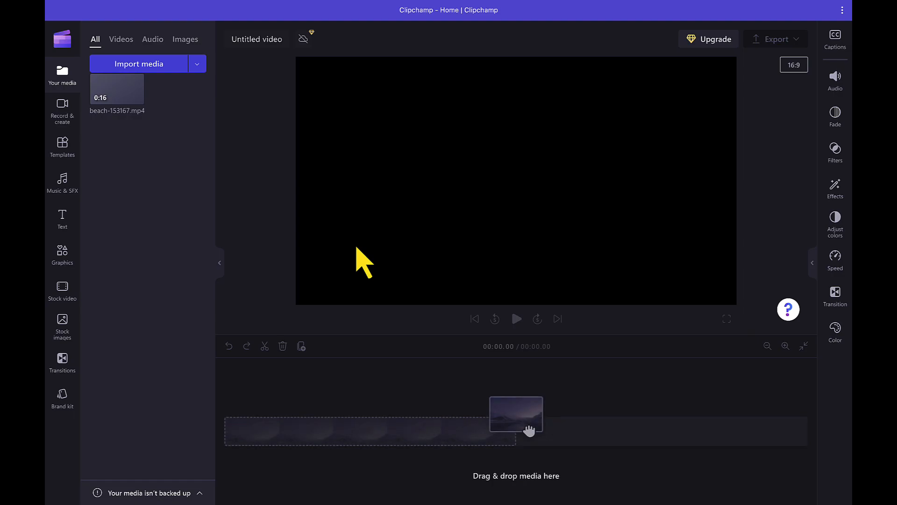
mouse_move(117, 92)
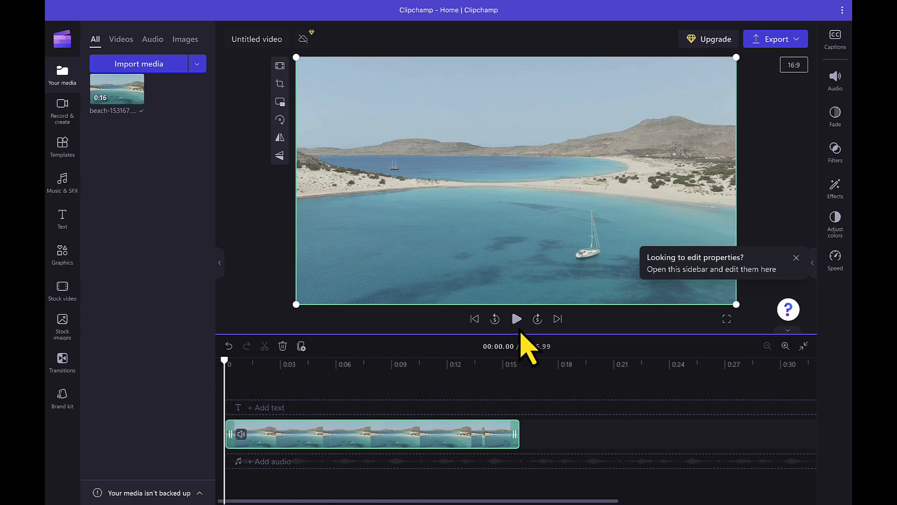
left_click(515, 319)
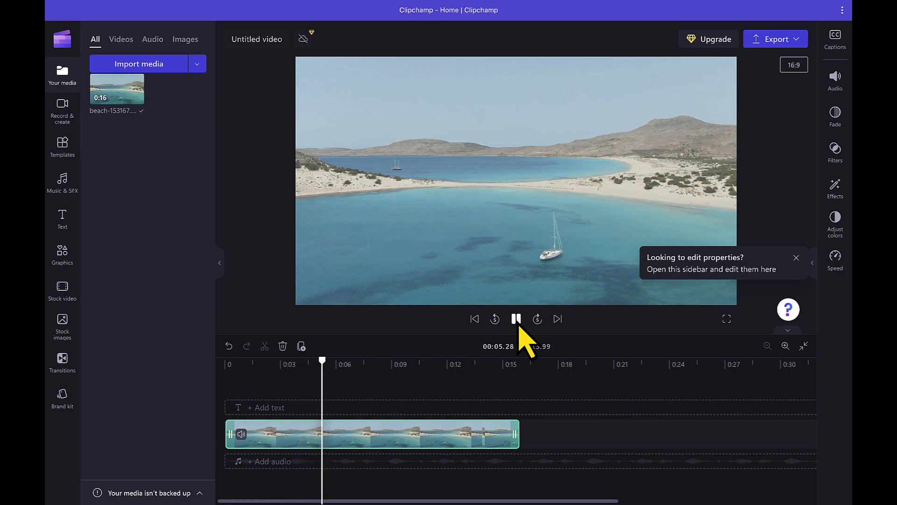
left_click(514, 319)
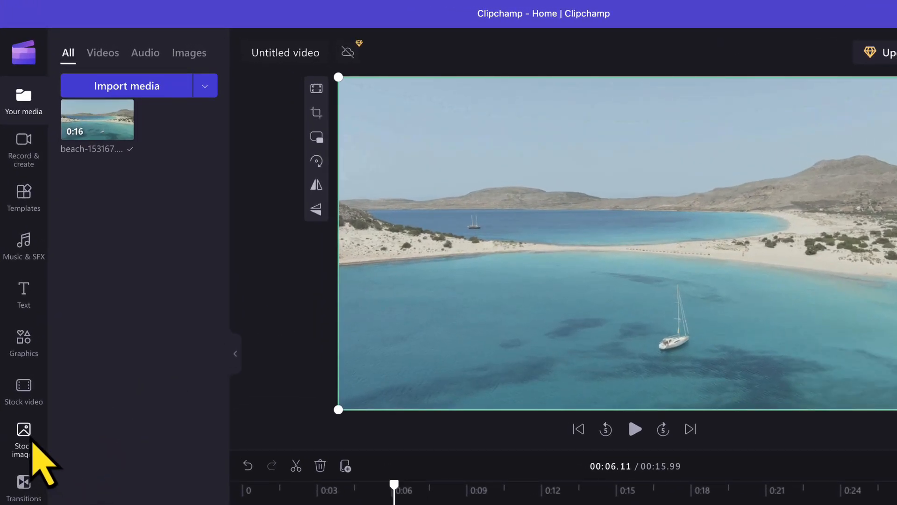
Step: Search the stock image library for 'overlay'
left_click(23, 434)
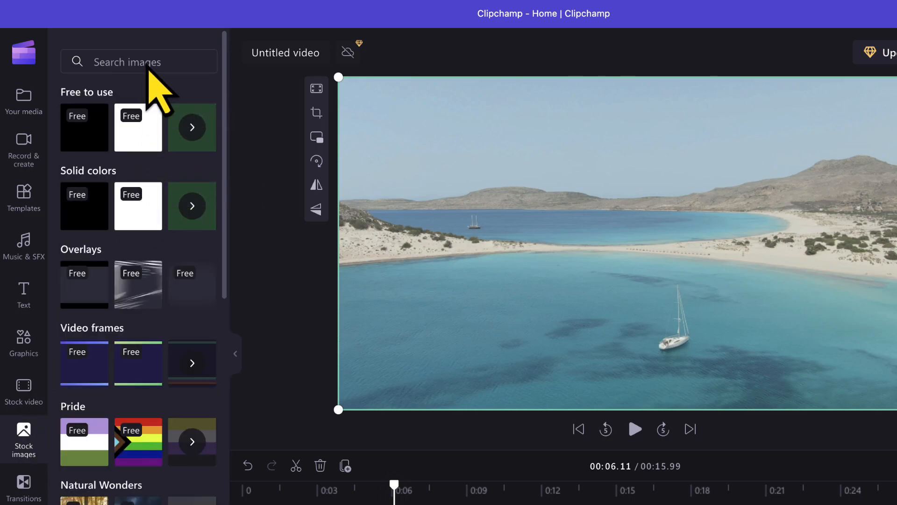
left_click(138, 61)
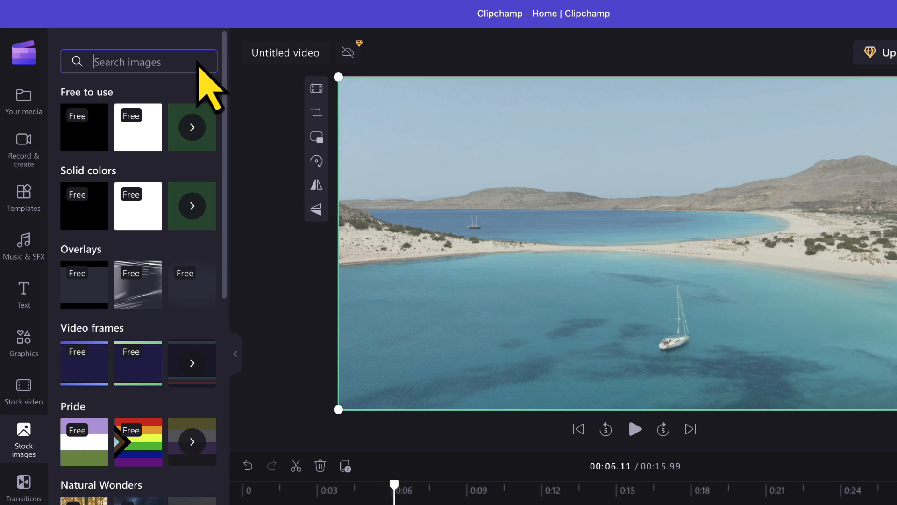
type("overlay")
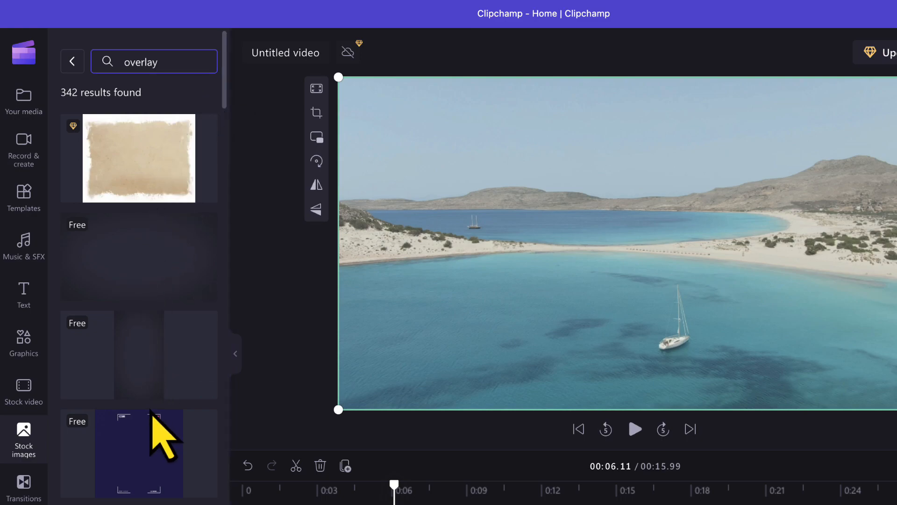
Step: Scroll the overlay results to find the black-bars letterbox image
scroll("down", 3)
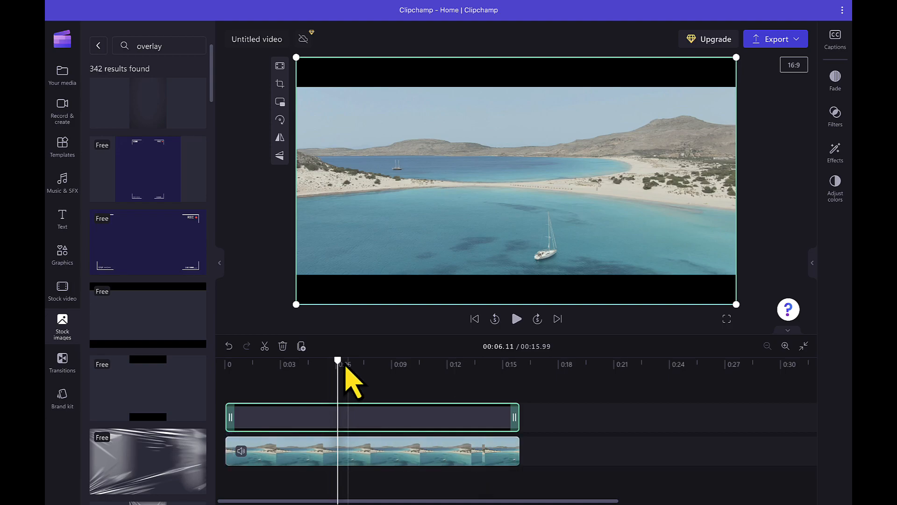
left_click(474, 318)
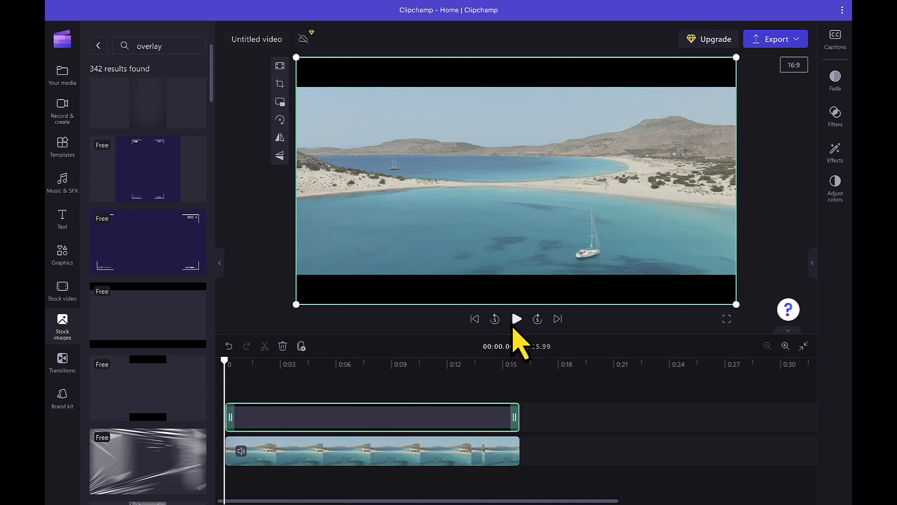
left_click(515, 319)
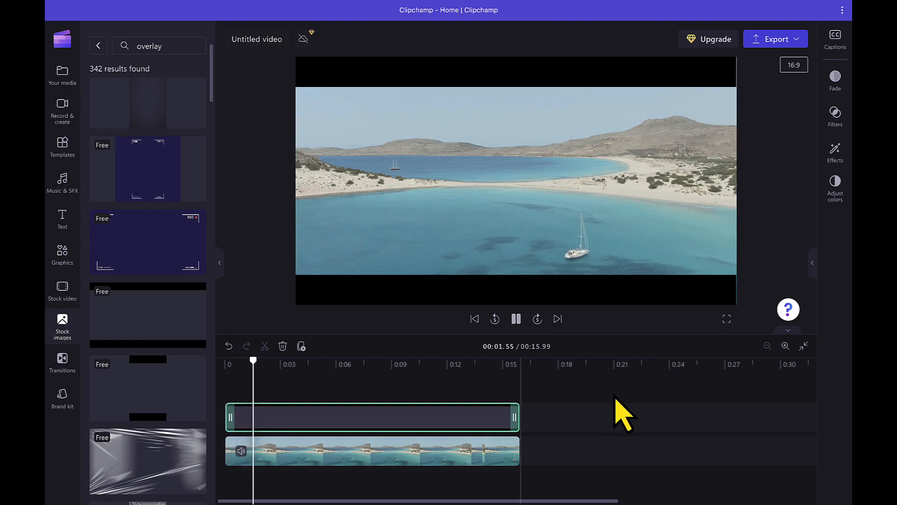